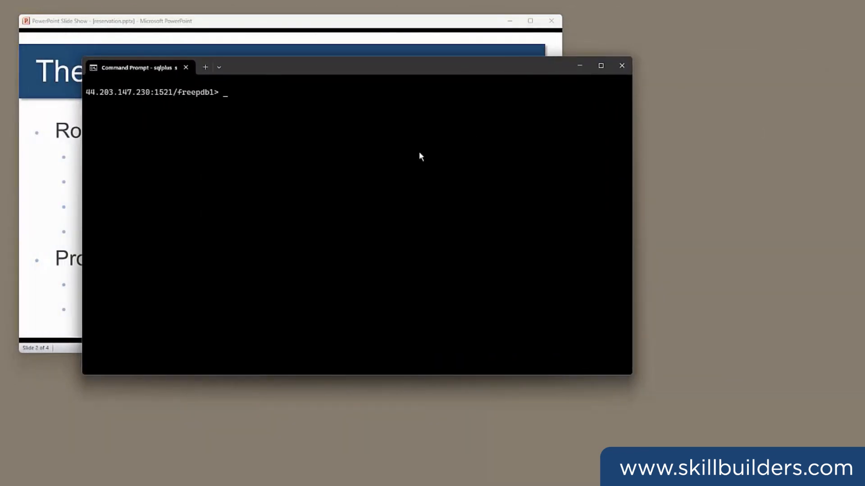
Describe the PRODUCTS table, then describe WAREHOUSES.
text(desc products)
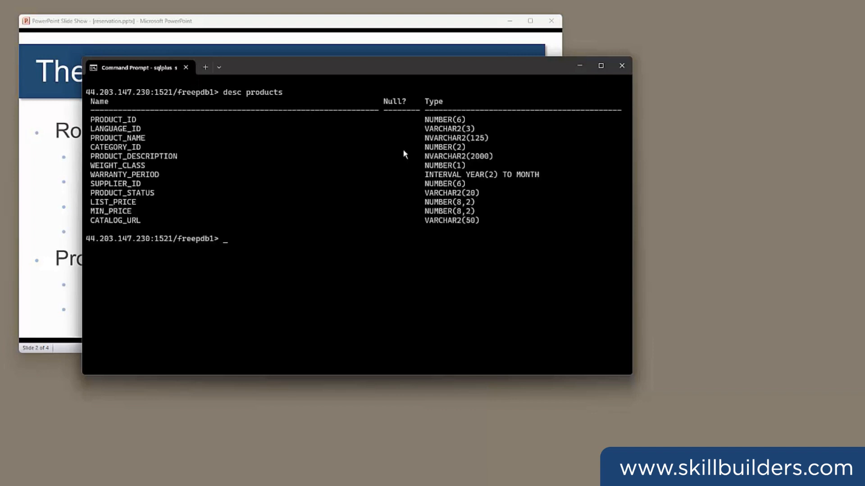
double_click(113, 119)
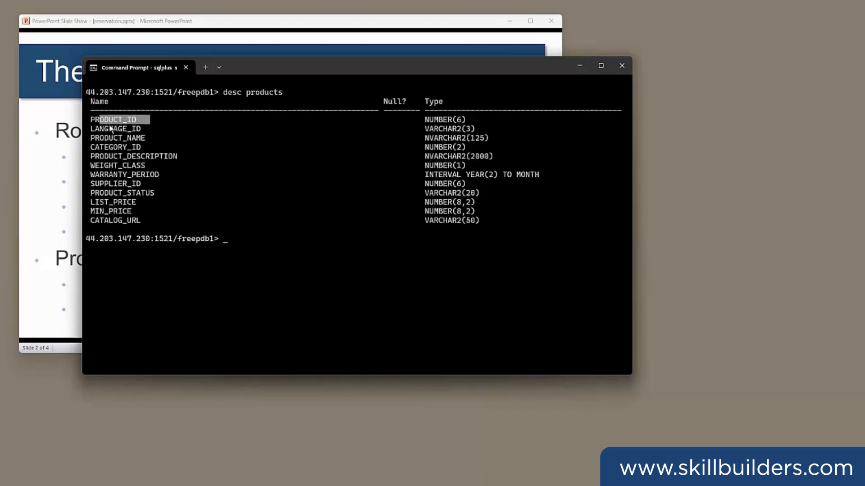
text(desc products)
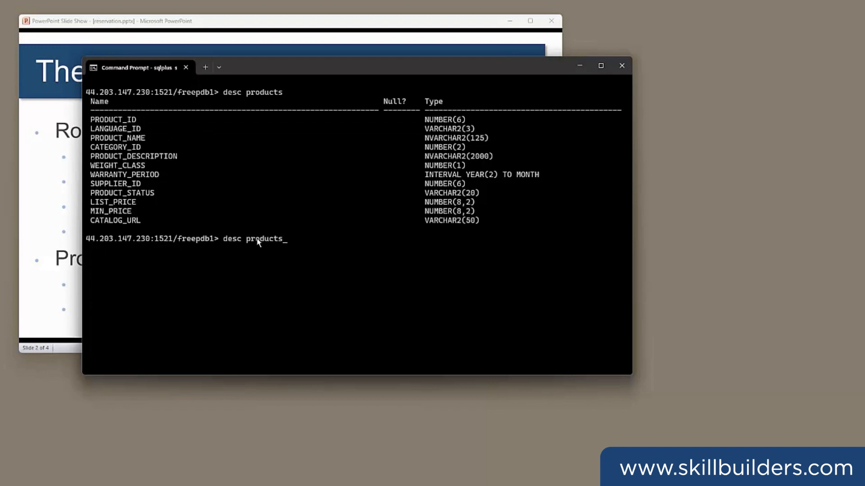
key(Backspace)
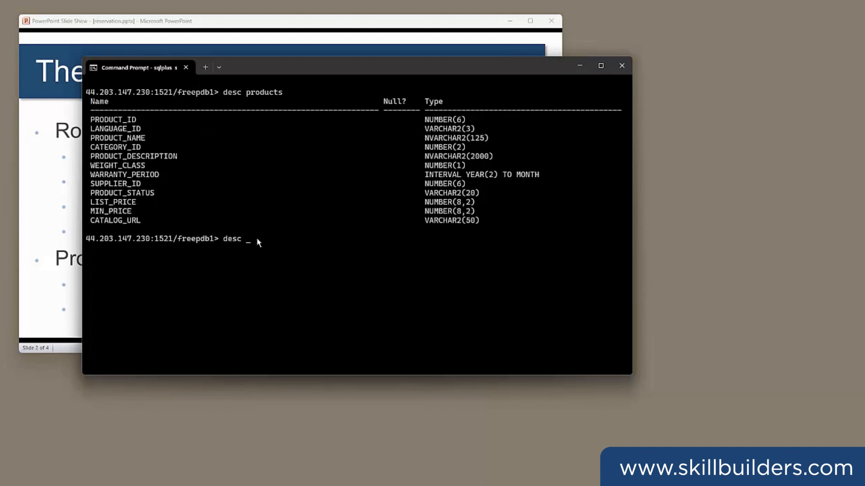
text(warehouses)
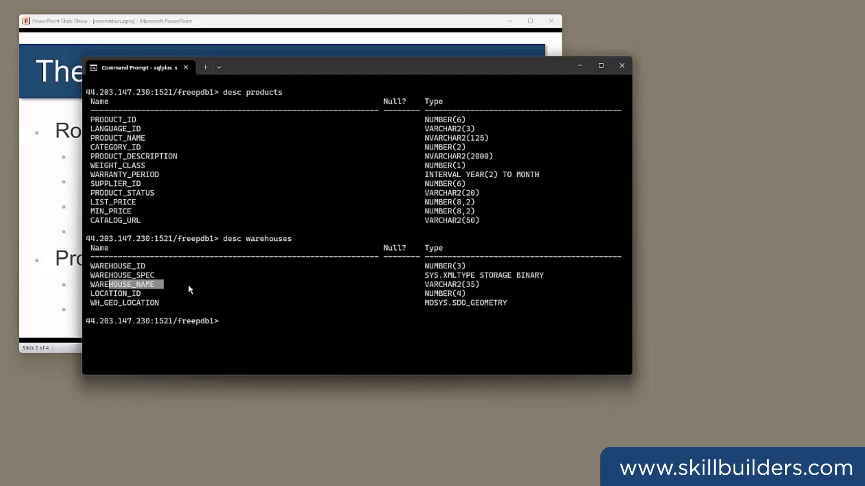
Describe the INVENTORIES table to list its columns and data types.
text(desc inve)
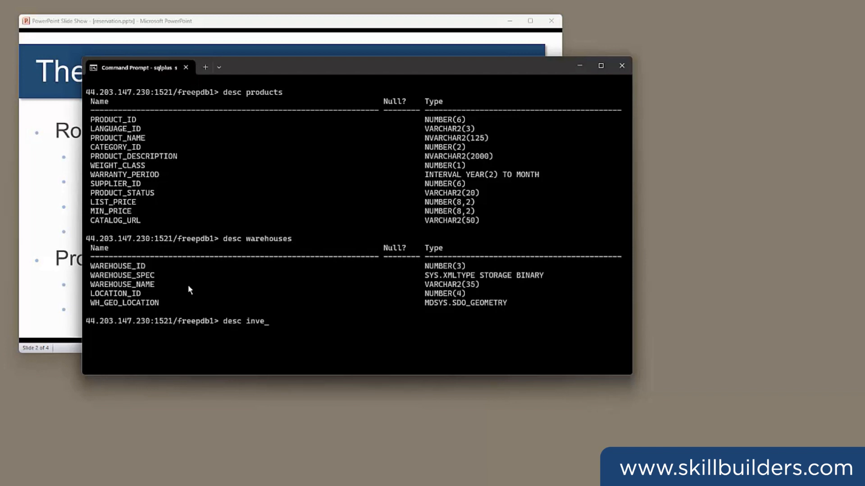
text(ntor)
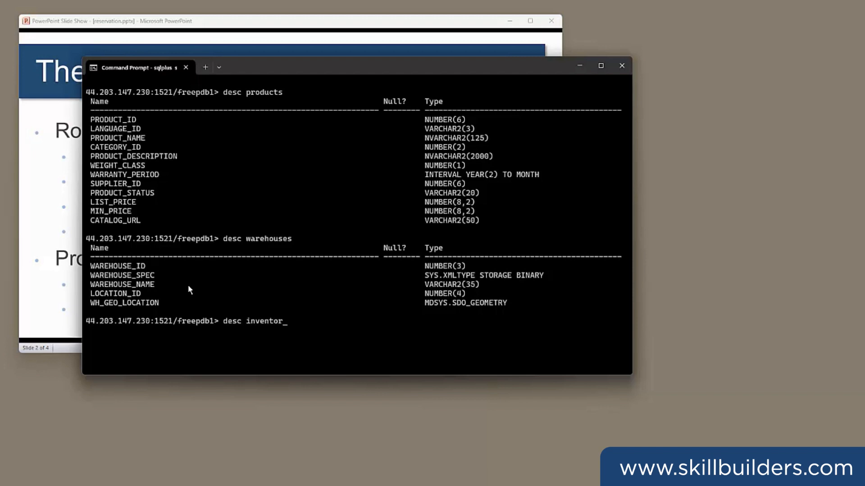
text(ies)
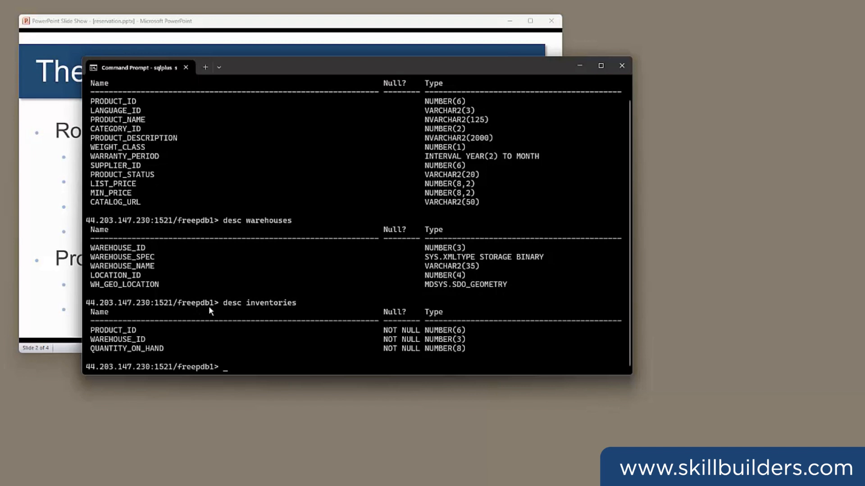
mouse_move(95, 349)
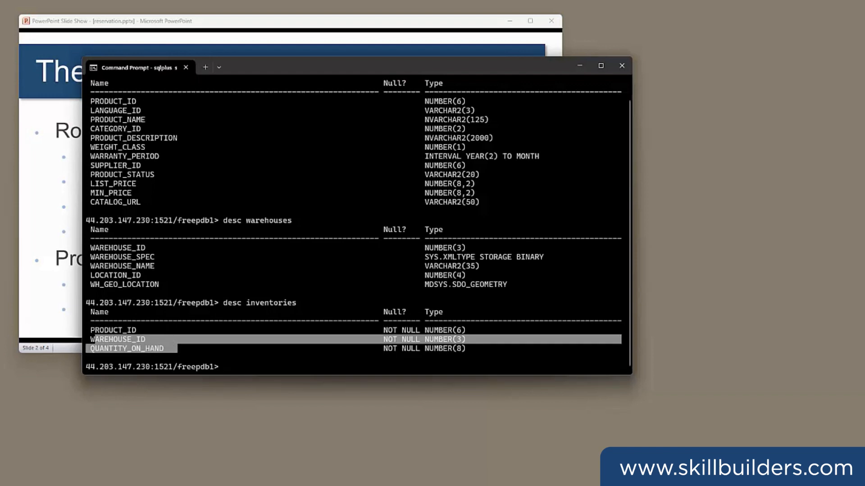
mouse_move(286, 34)
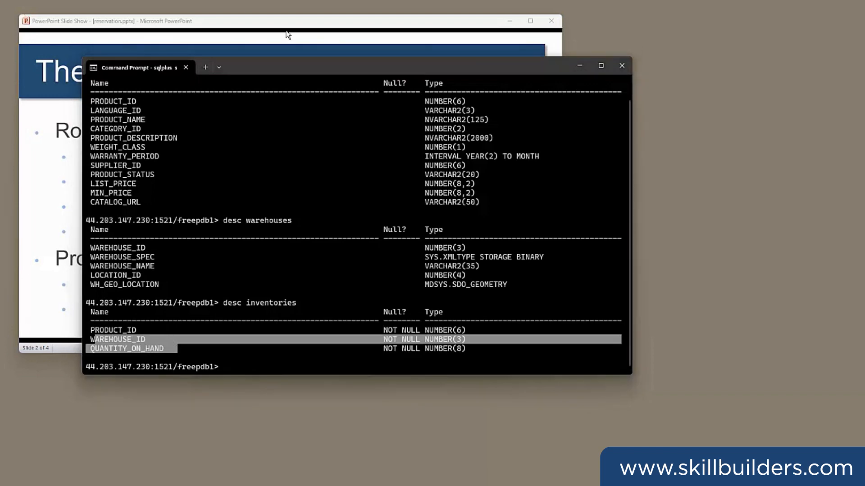
Run the natural join of products, warehouses and inventories, fetching the first 10 rows by product and warehouse.
text(select product_id,product_name,warehouse_id,warehouse_name,quantity_on_hand from products natural join warehouses natural join inventories order by 1,3 fetch first 10 rows only;)
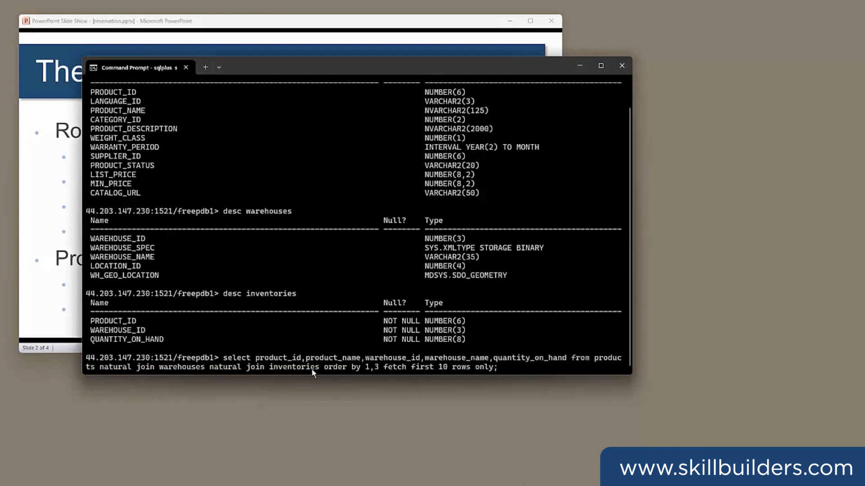
mouse_move(469, 364)
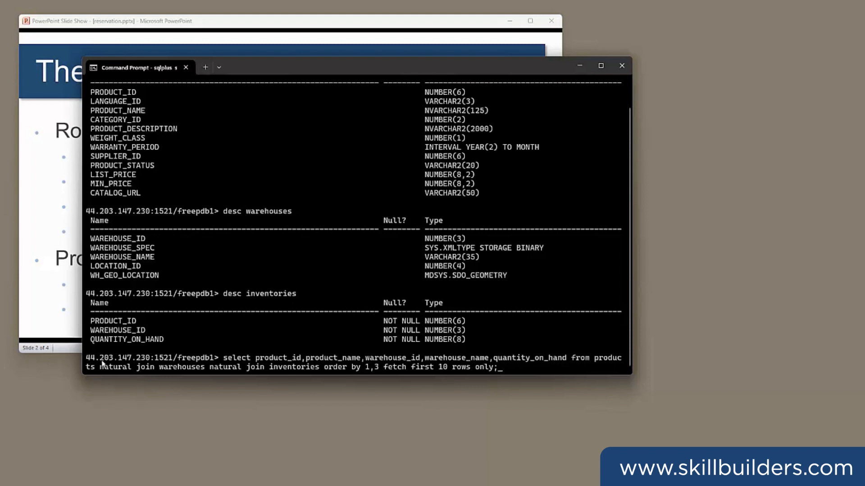
mouse_move(304, 370)
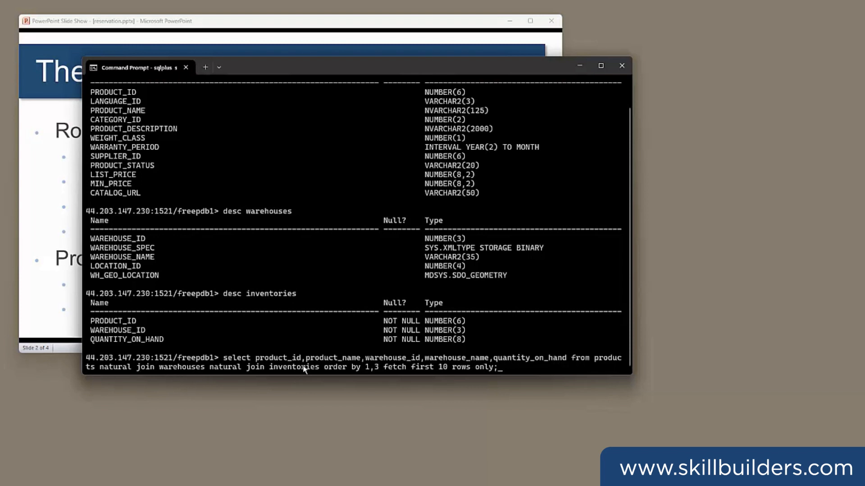
mouse_move(462, 367)
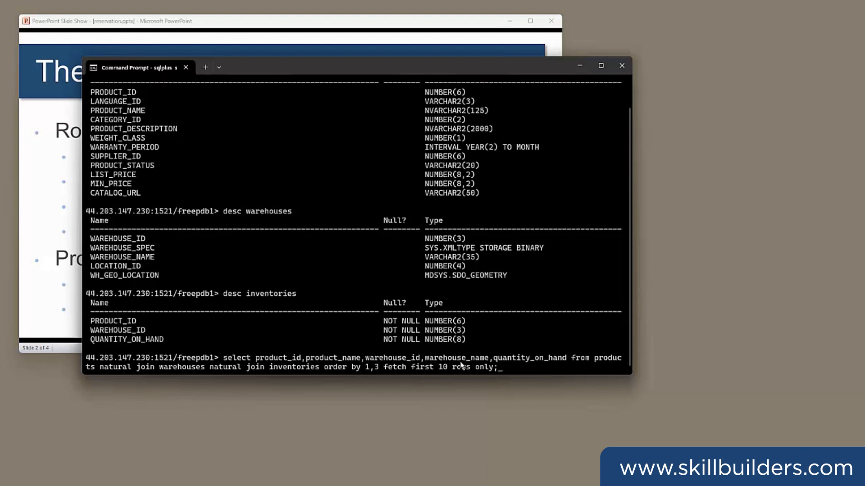
mouse_move(331, 260)
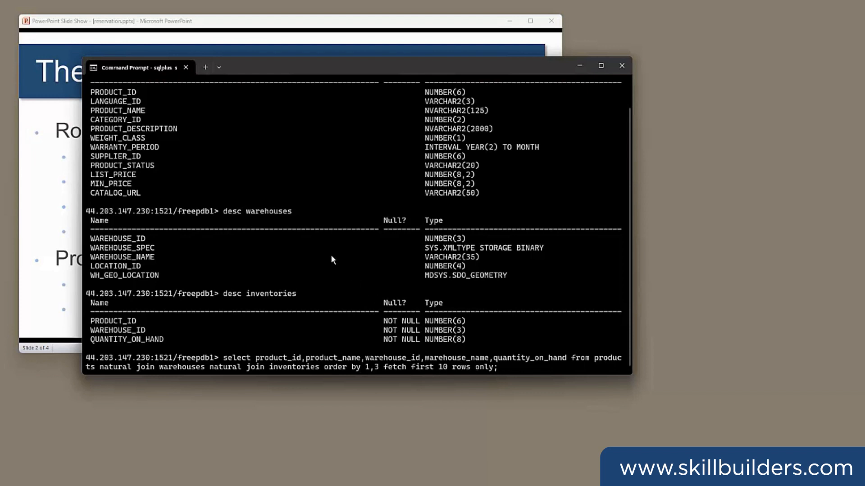
key(Return)
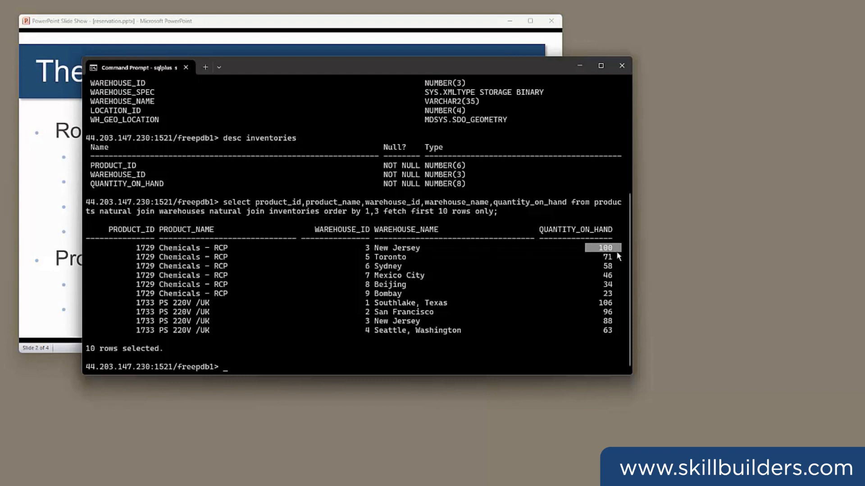
mouse_move(135, 253)
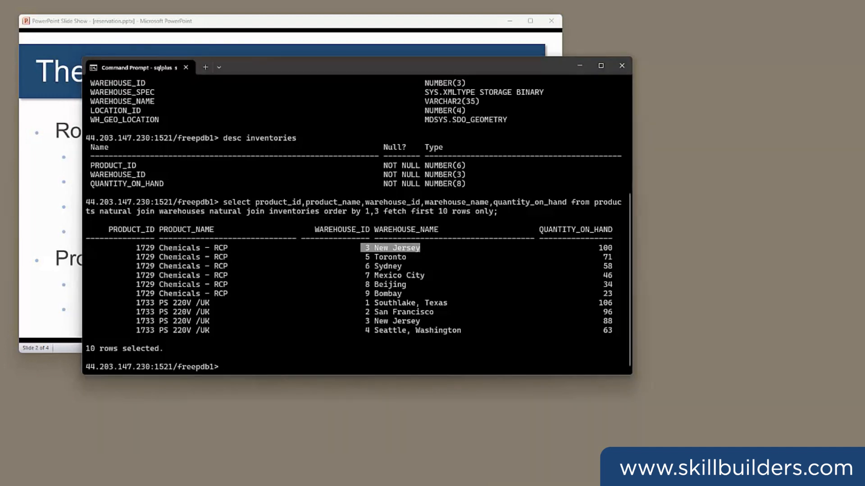
mouse_move(530, 33)
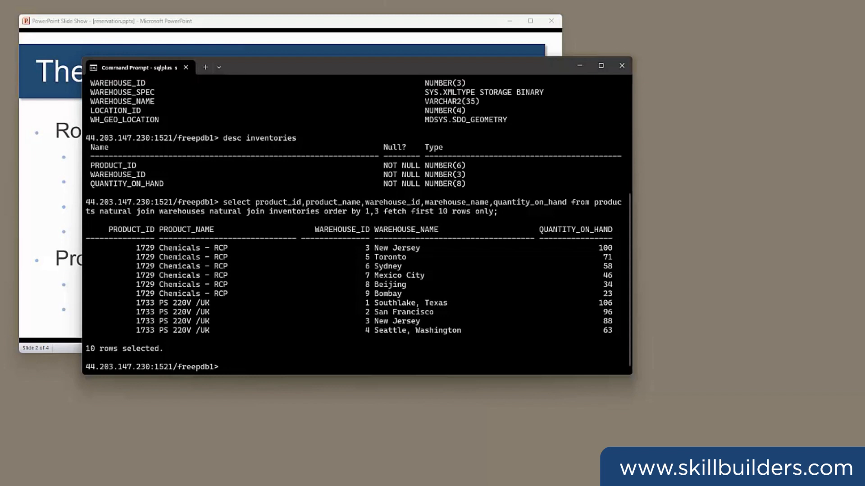
mouse_move(364, 349)
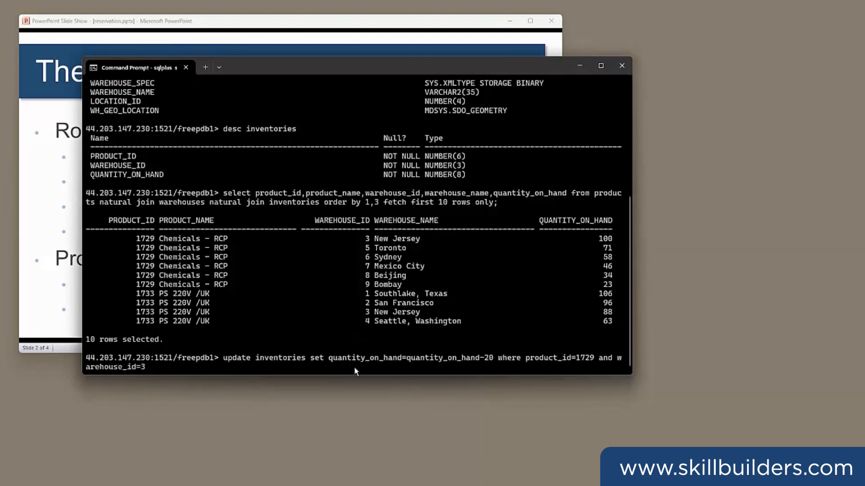
mouse_move(480, 359)
text(;)
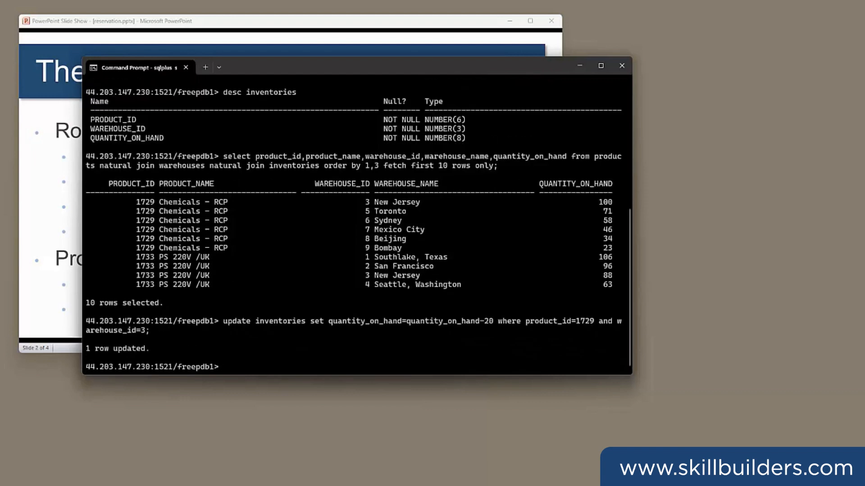
Switch to the second SQL*Plus session after reducing product 1729's warehouse 3 stock by 20.
click(204, 67)
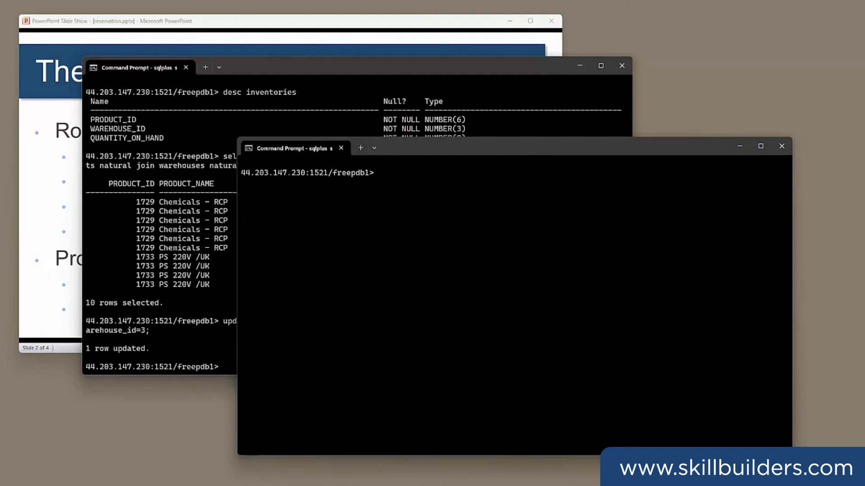
Subtract 20 from product 1729 at warehouse 3 in the second session, then roll back both sessions.
text(update inventories set quantity_on_hand=quantity_on_hand-20 where product_id=1729 and warehouse_id=3)
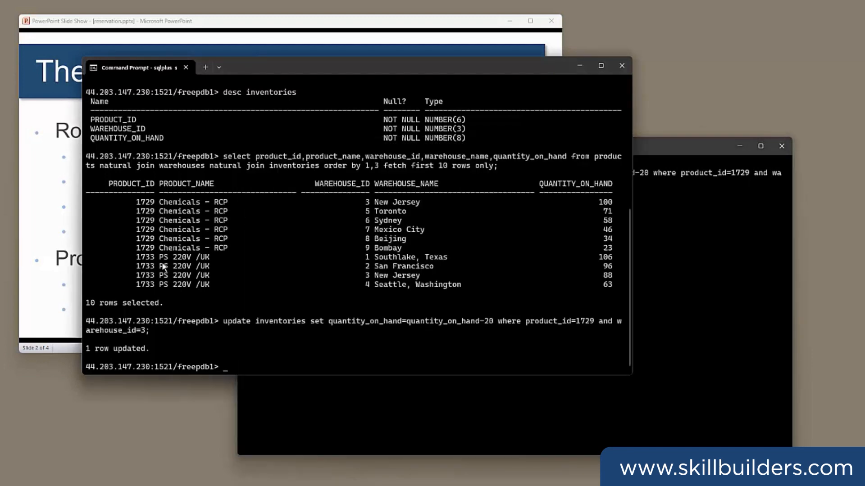
text(rollback;)
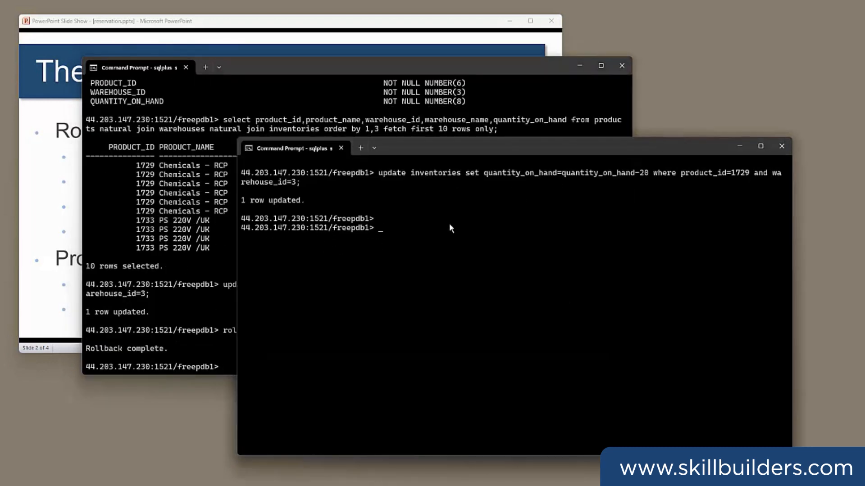
text(rollback)
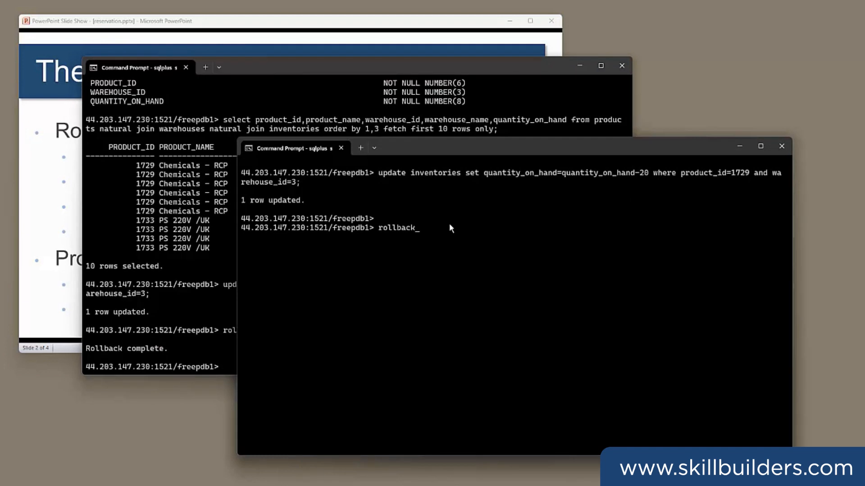
text(;)
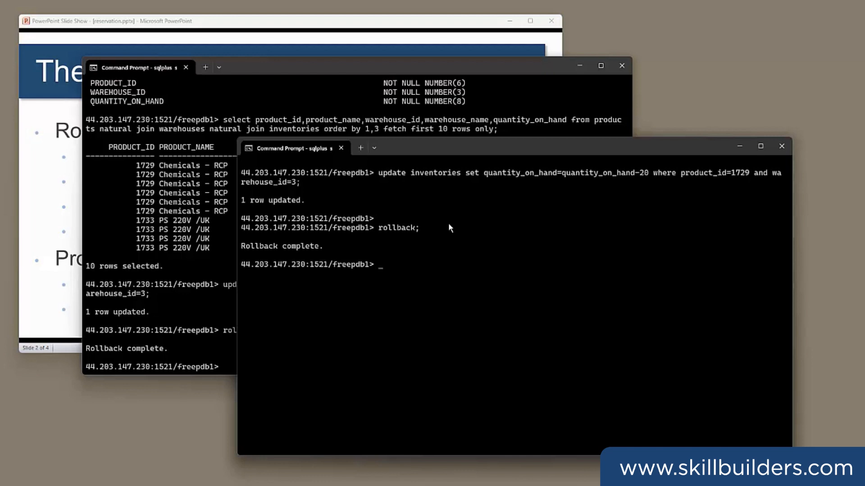
mouse_move(441, 228)
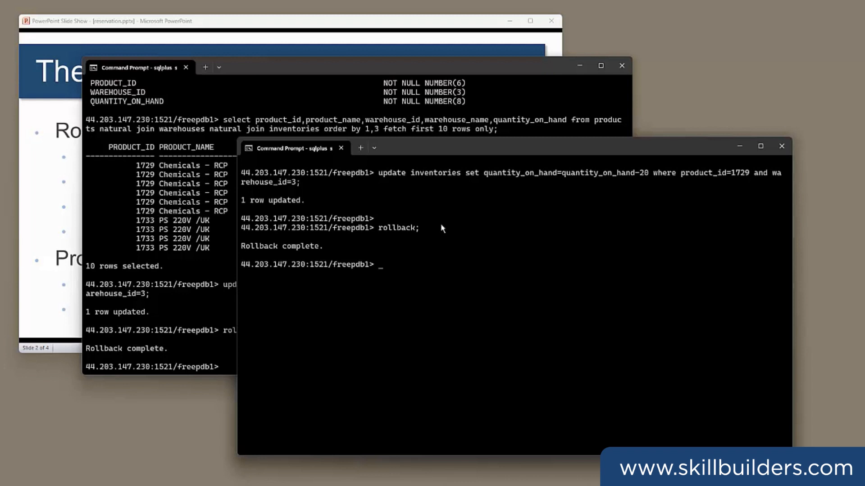
mouse_move(363, 251)
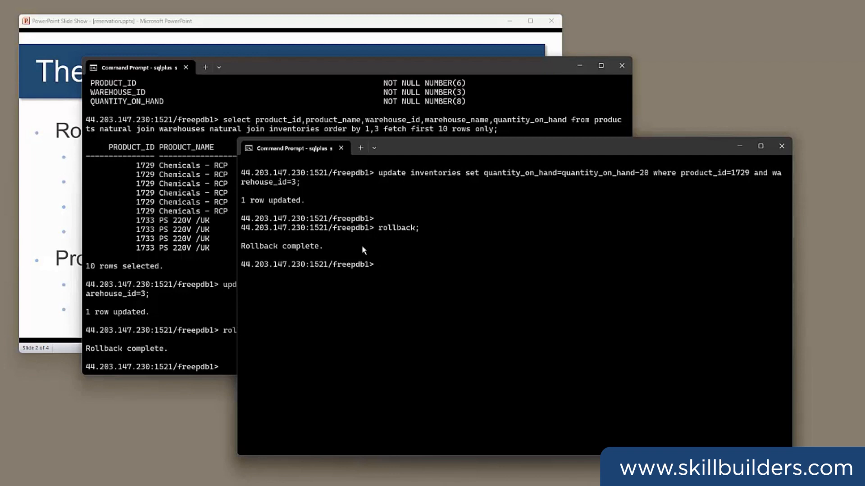
mouse_move(30, 200)
text(alter table inventories modify (quantity_on_hand reservable);)
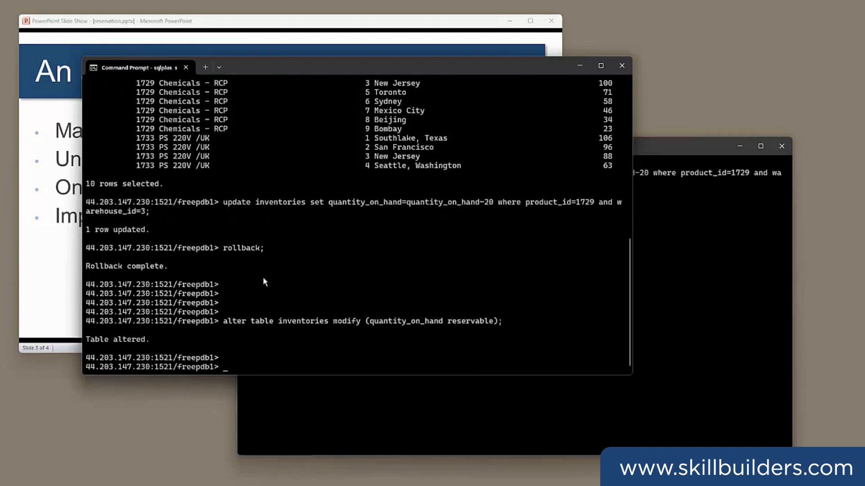
Reduce reservable stock of product 1729 at warehouse 3 by 20 in the first session, then enter the same update in the second.
text(update inventories set quantity_on_hand=quantity_on_hand-20 where product_id=1729 and warehouse_id=3;)
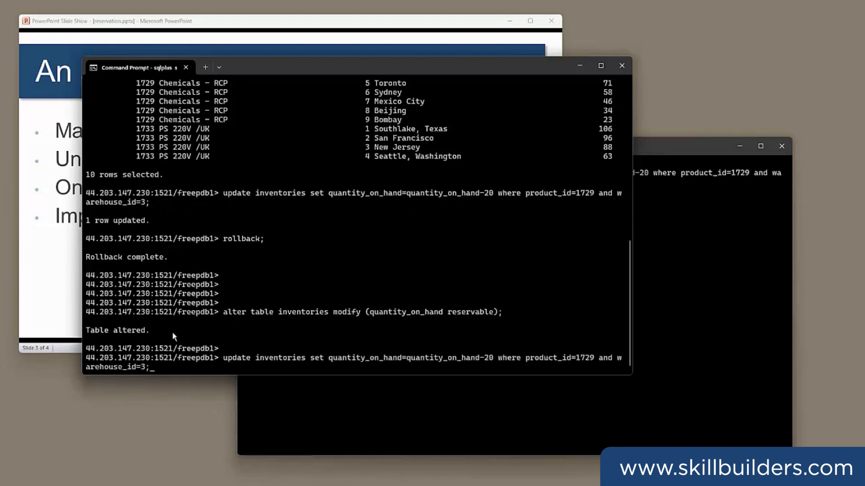
mouse_move(482, 363)
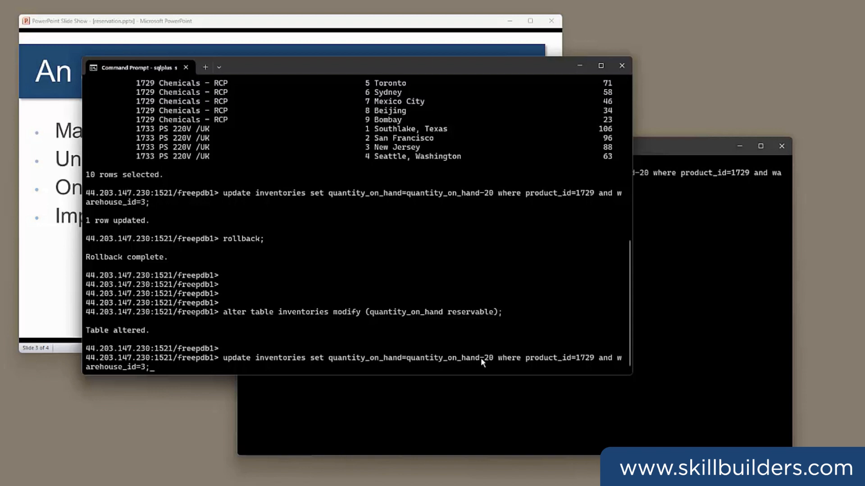
mouse_move(267, 303)
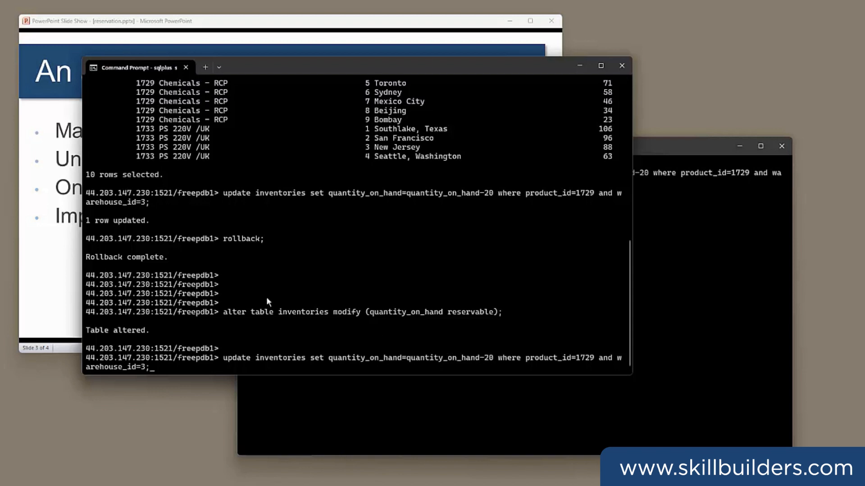
key(enter)
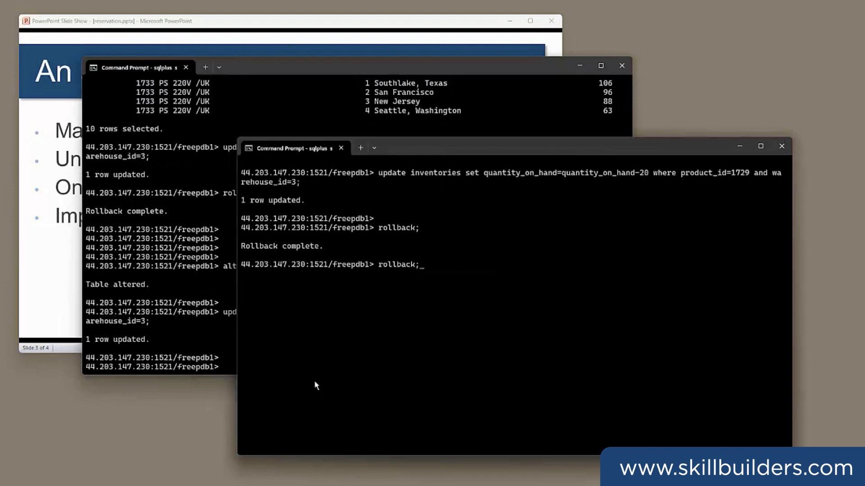
text(update inventories set quantity_on_hand=quantity_on_hand-20 where product_id=1729 and warehouse_id=3;)
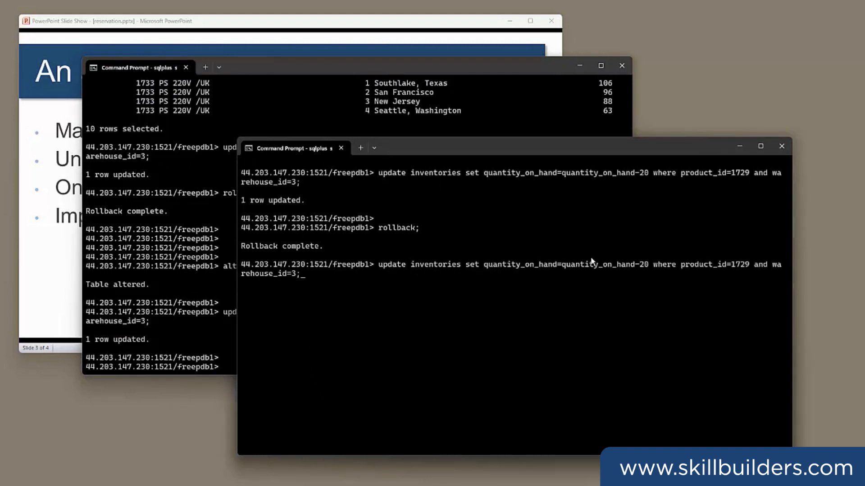
mouse_move(489, 326)
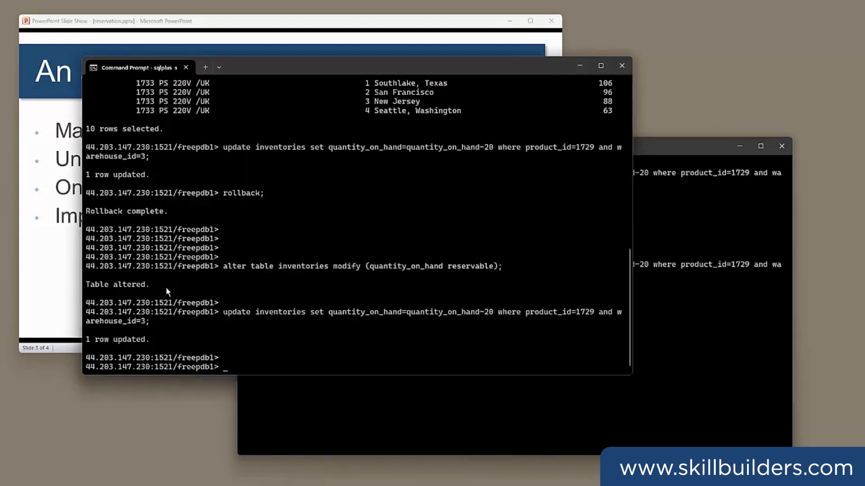
Commit in both sessions and rerun the 10-row join showing product 1729 at warehouse 3 now 60.
text(commit;)
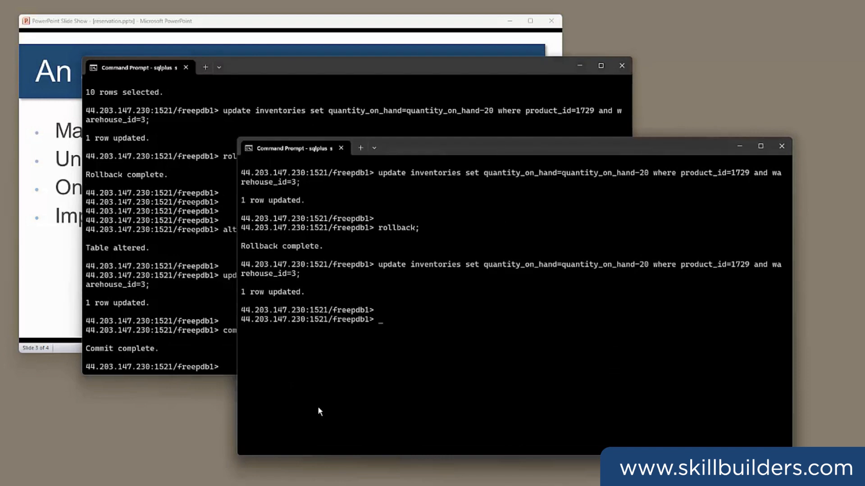
text(commit;)
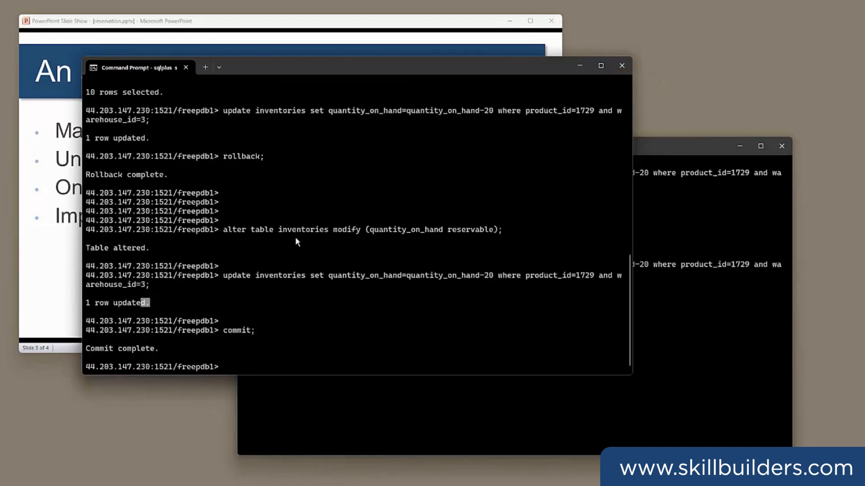
text(alter table inventories modify (quantity_on_hand reservable);)
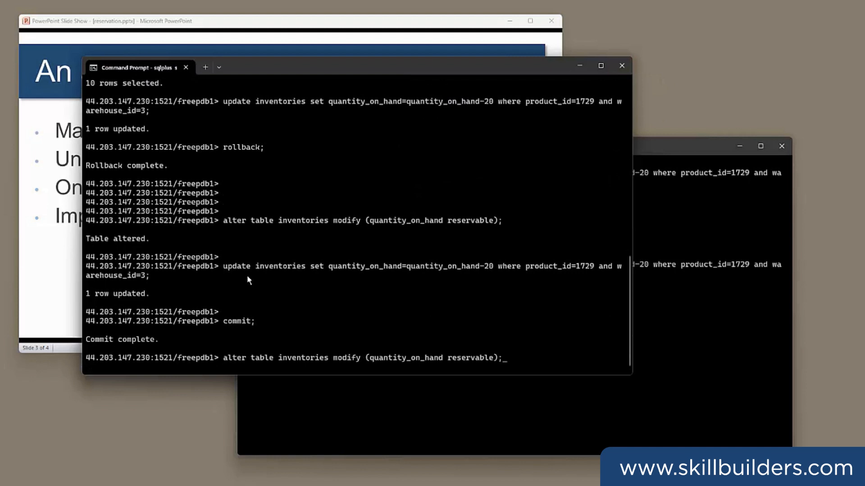
text(select product_id,product_name,warehouse_id,warehouse_name,quantity_on_hand from products natural join warehouses natural join inventories order by 1,3 fetch first 10 rows only;)
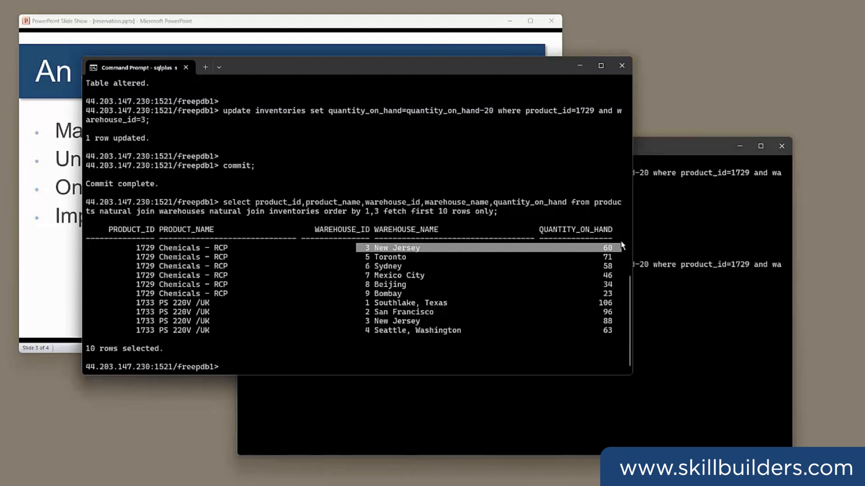
mouse_move(226, 214)
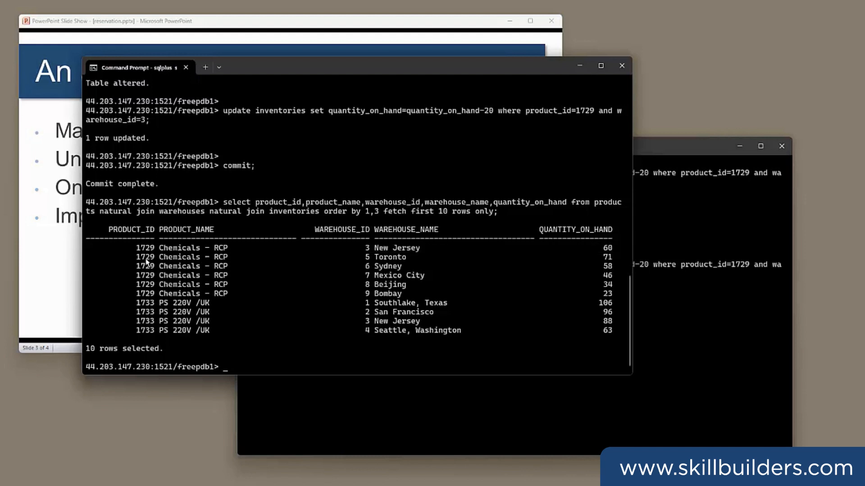
mouse_move(147, 263)
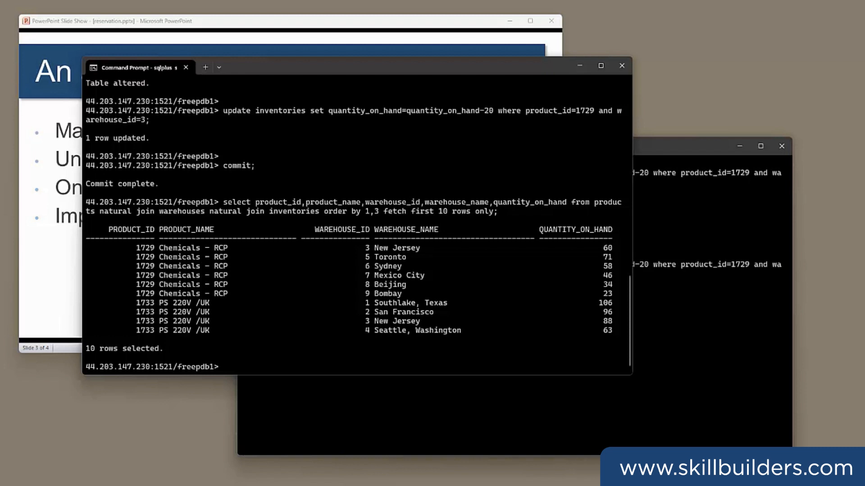
mouse_move(233, 325)
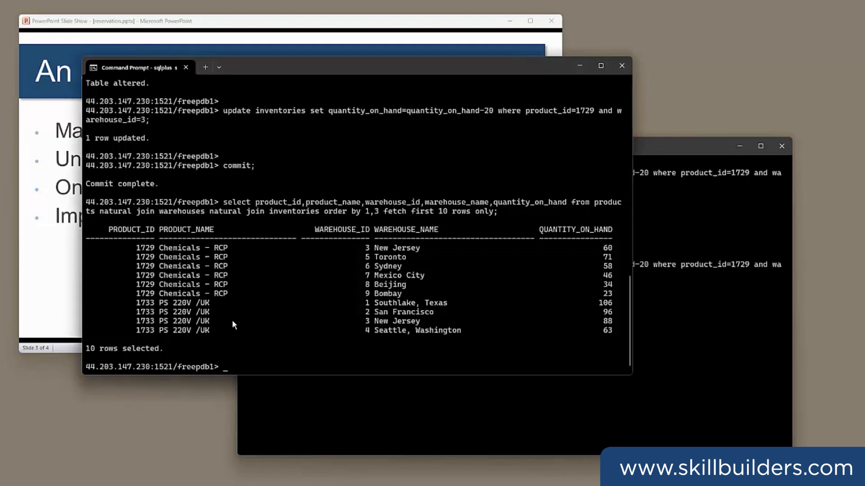
List user_tables to reveal SYS_RESERVJRNL_79638 and describe its columns.
text(select table_name from user_tables;)
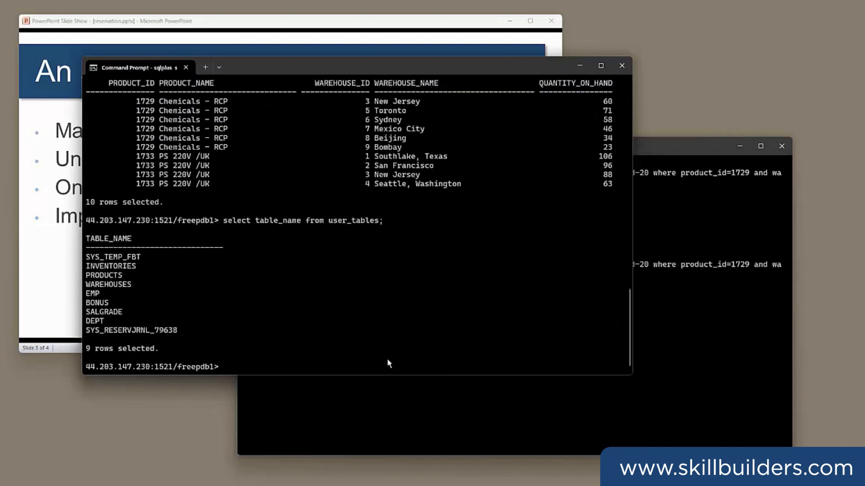
double_click(94, 330)
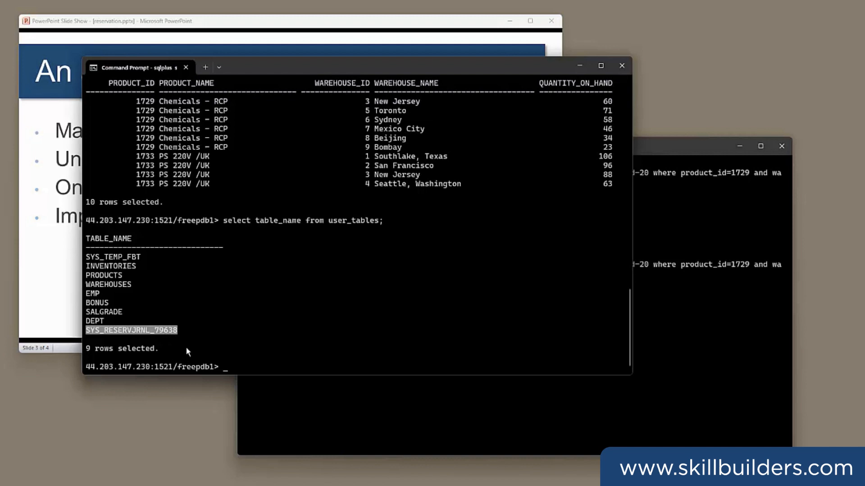
text(desc SYS_RESERVJRNL_79638)
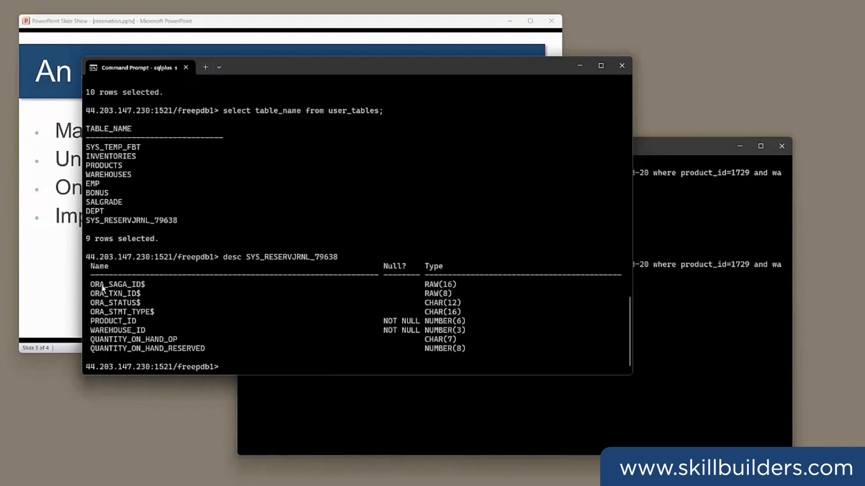
drag(97, 285, 157, 313)
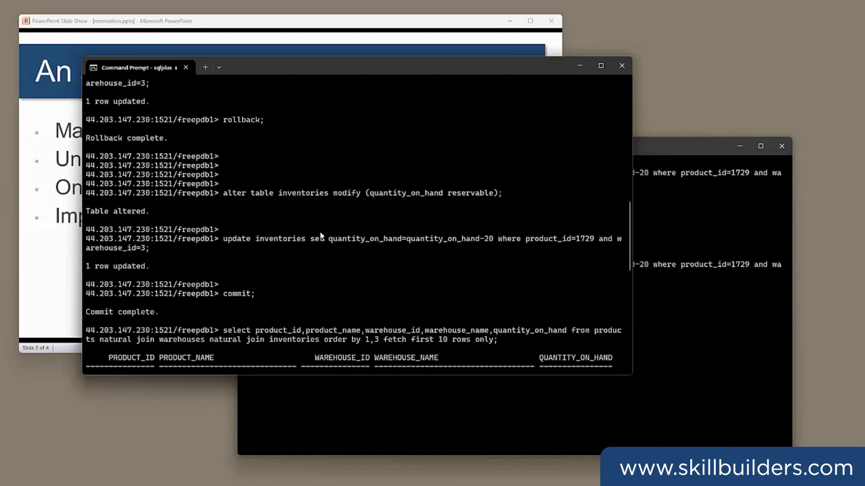
mouse_move(442, 208)
text(desc SYS_RESERVJRNL_79638)
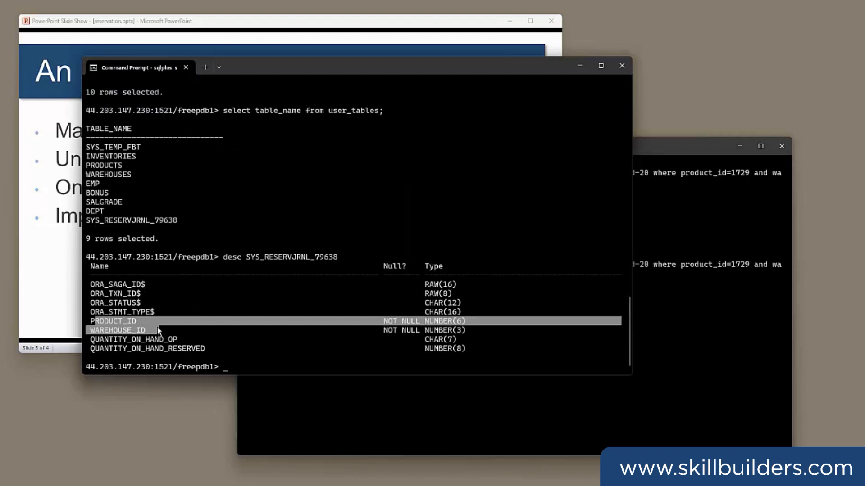
mouse_move(270, 283)
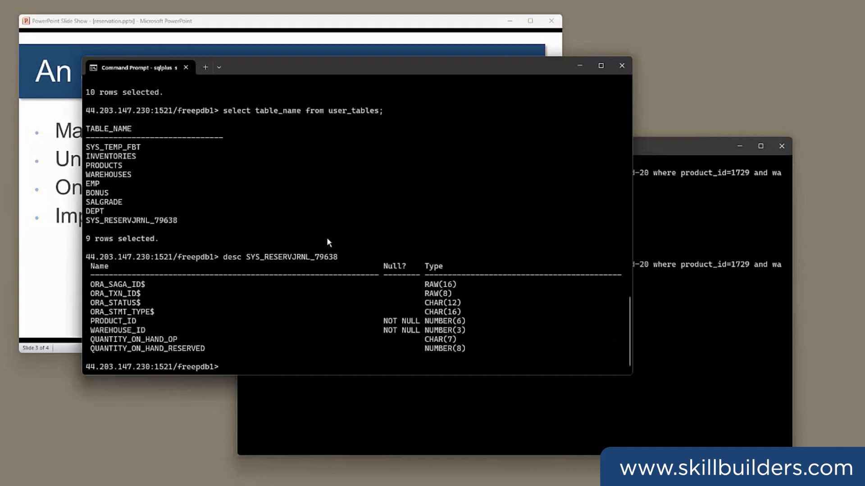
Query SYS_RESERVJRNL_79638 returning no rows, then subtract 20 again from product 1729 at warehouse 3.
text(select * froi)
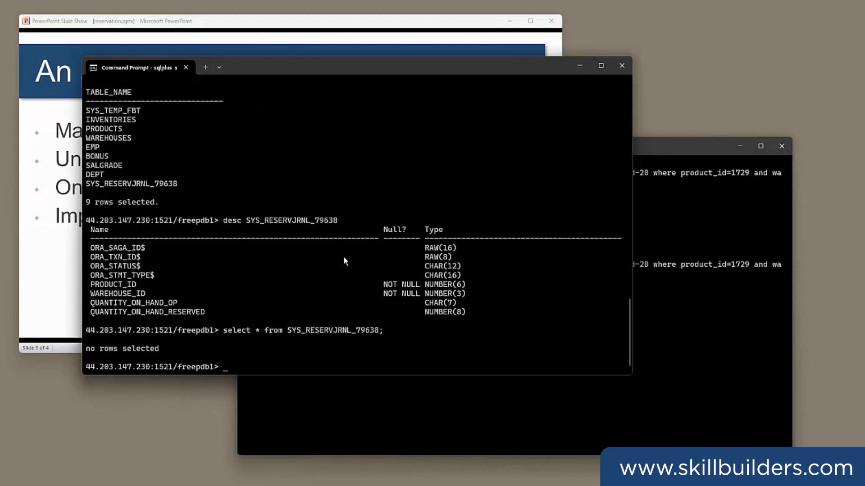
mouse_move(270, 263)
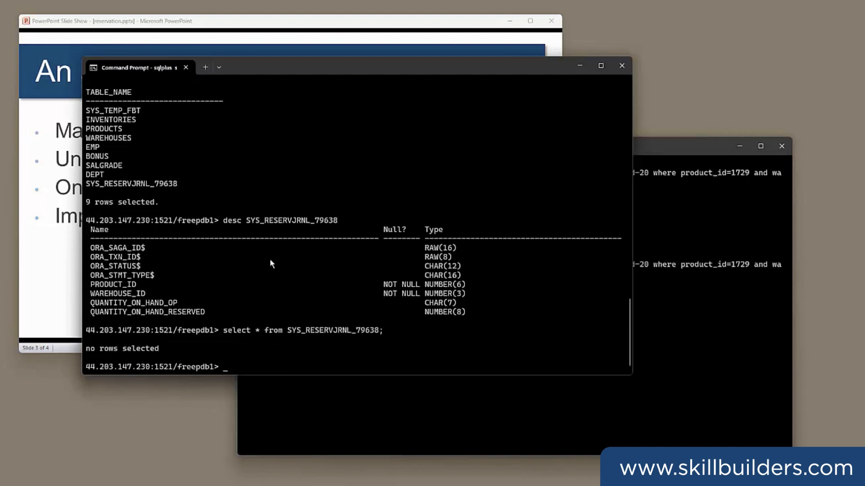
text(select product_id,product_name,warehouse_id,warehouse_name,quantity_on_hand from products natural join warehouses natural join inventories order by 1,3 fetch first 10 rows only;)
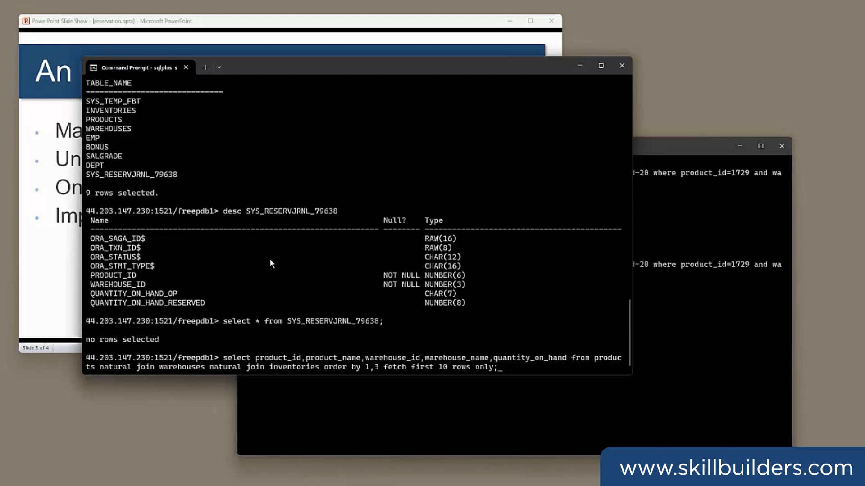
text(update inventories set quantity_on_hand=quantity_on_hand-20 where product_id=1729 and warehouse_id=3;)
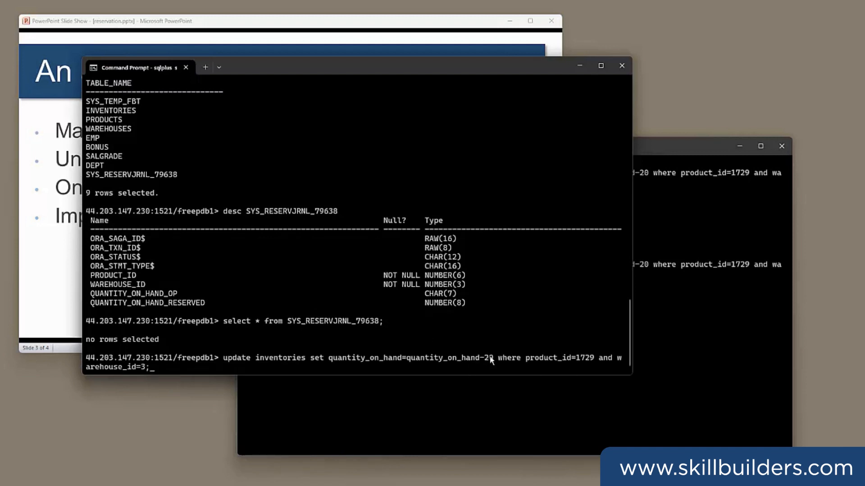
key(enter)
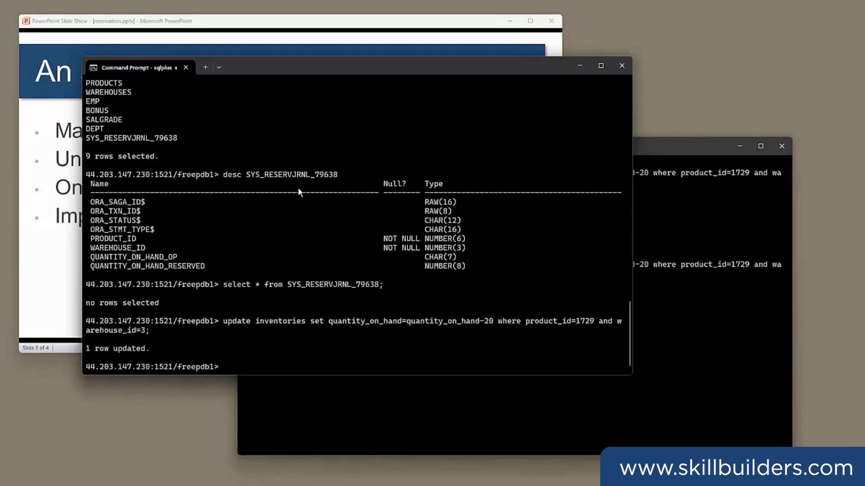
mouse_move(220, 285)
text(select * from SYS_RESERVJRNL_79638;)
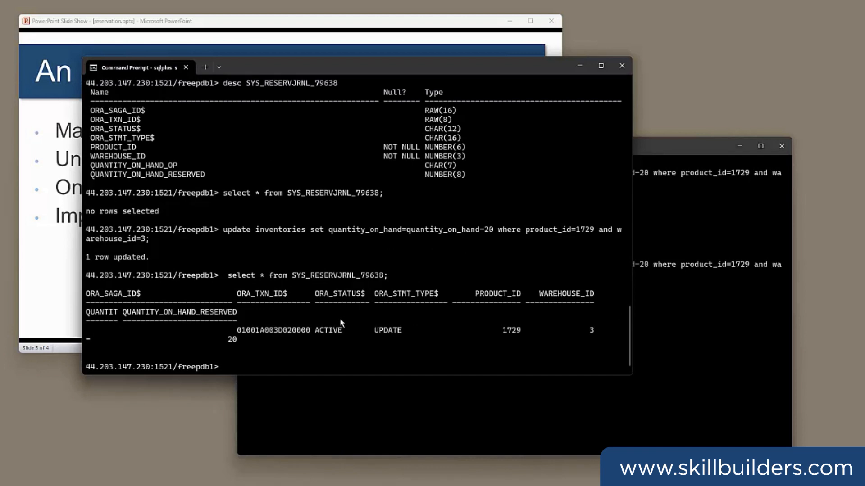
double_click(327, 329)
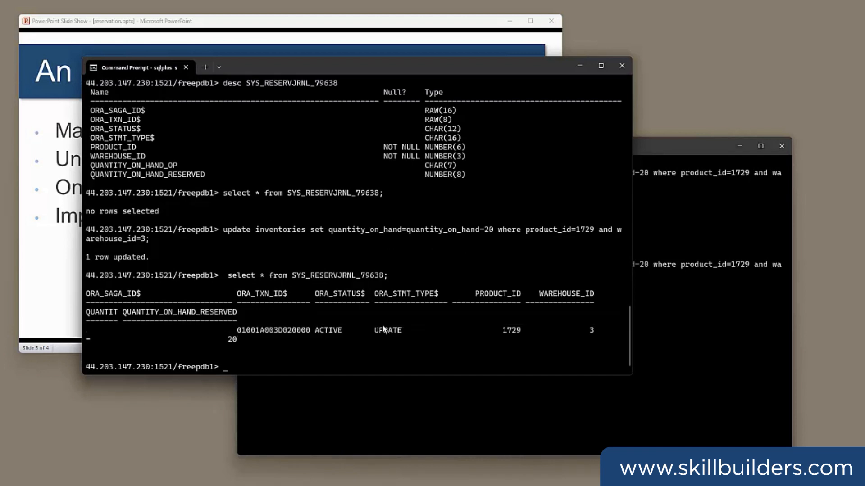
double_click(510, 330)
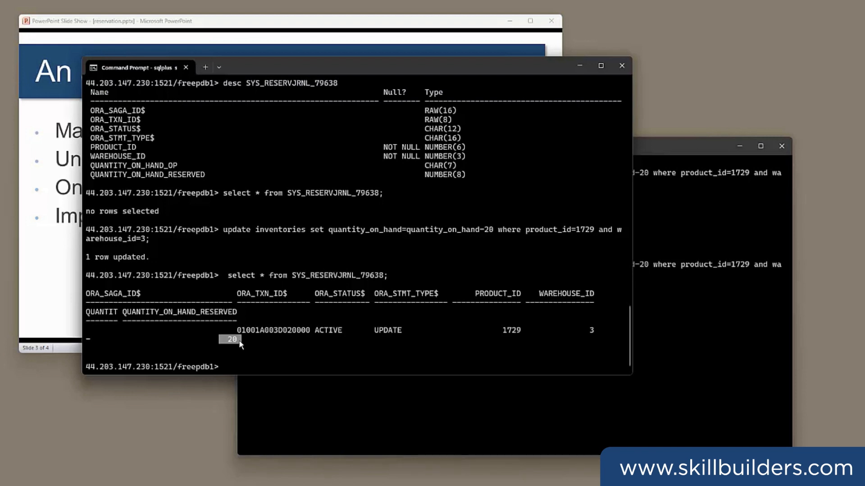
mouse_move(229, 368)
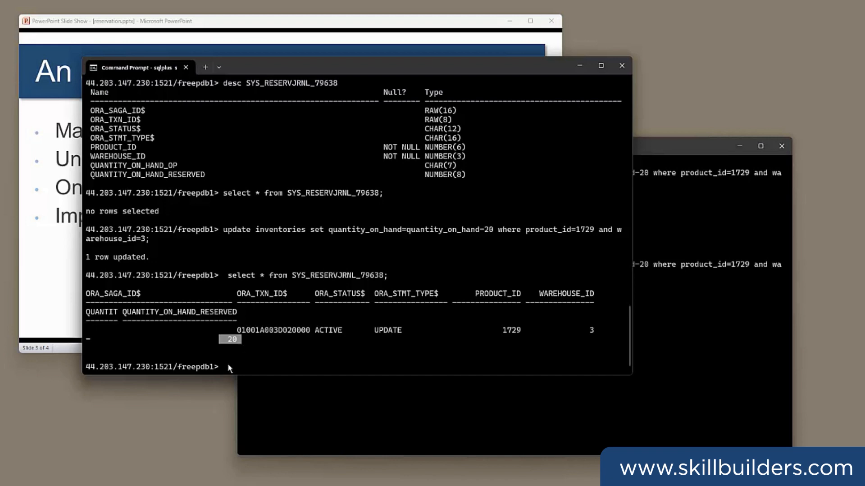
mouse_move(287, 266)
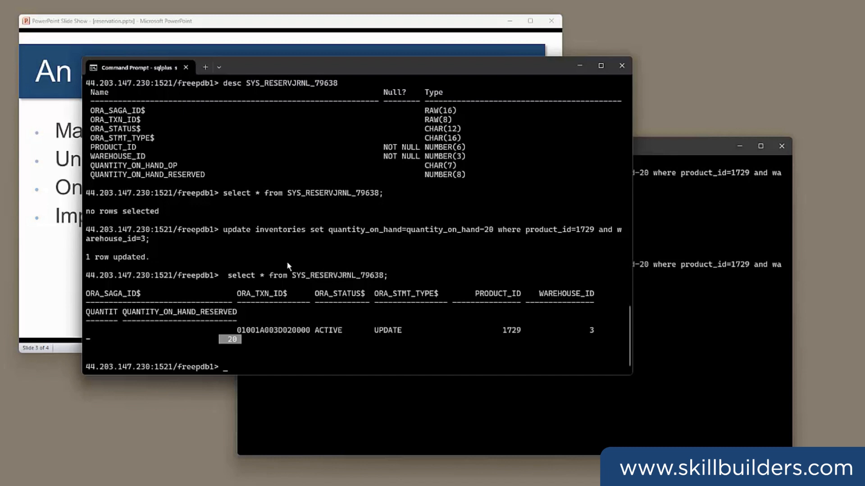
mouse_move(390, 260)
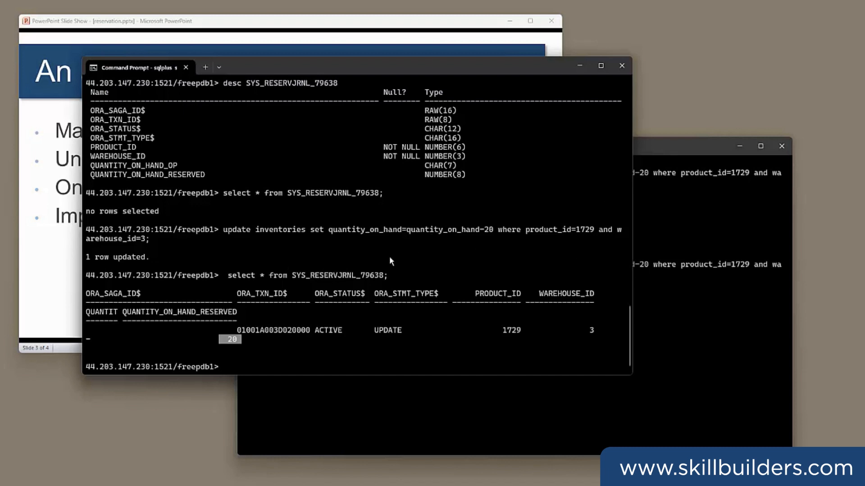
mouse_move(373, 252)
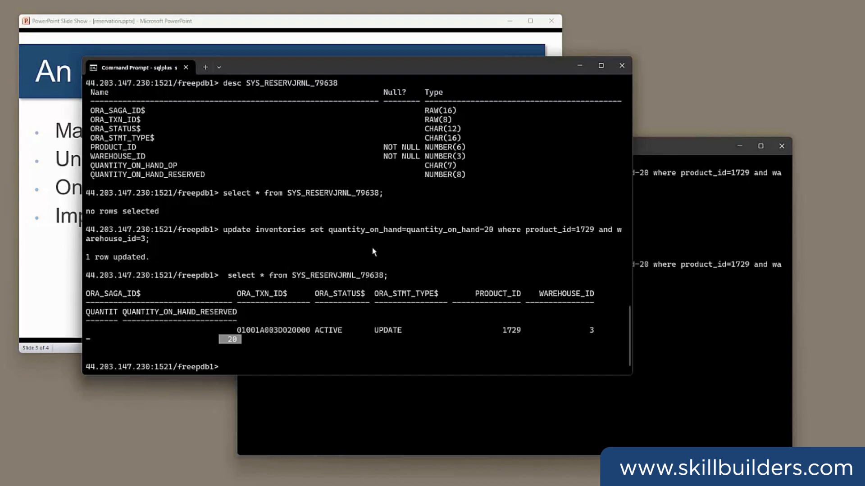
mouse_move(375, 248)
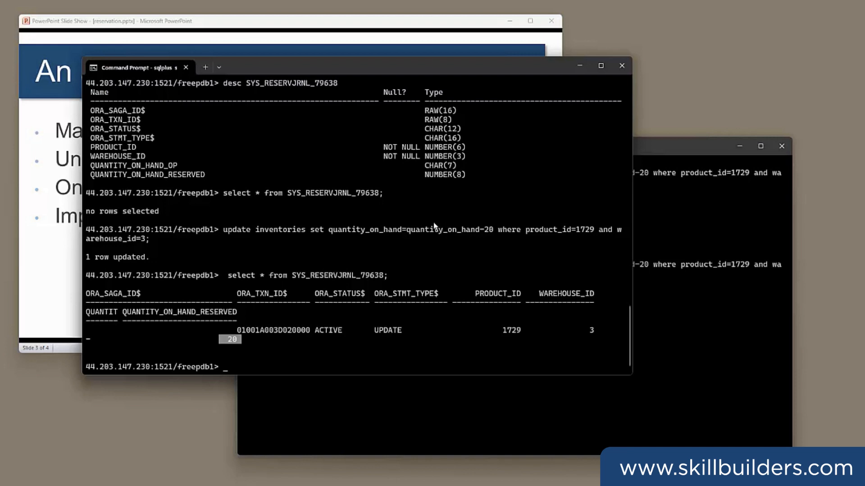
mouse_move(554, 118)
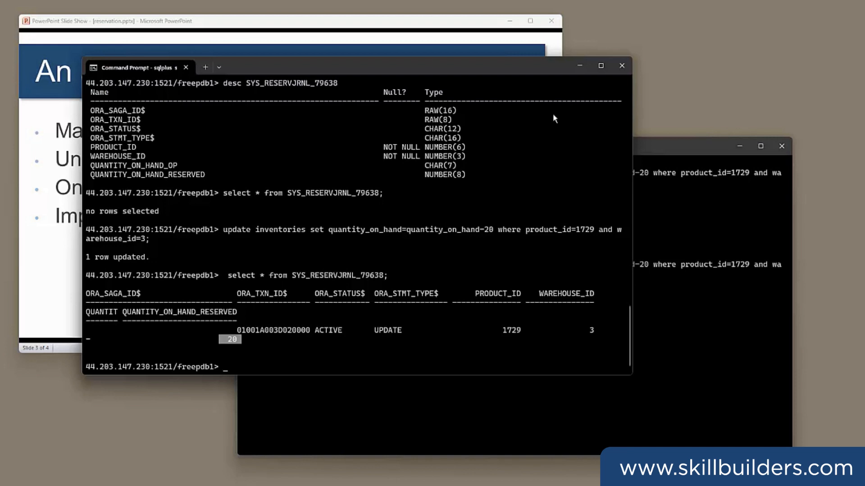